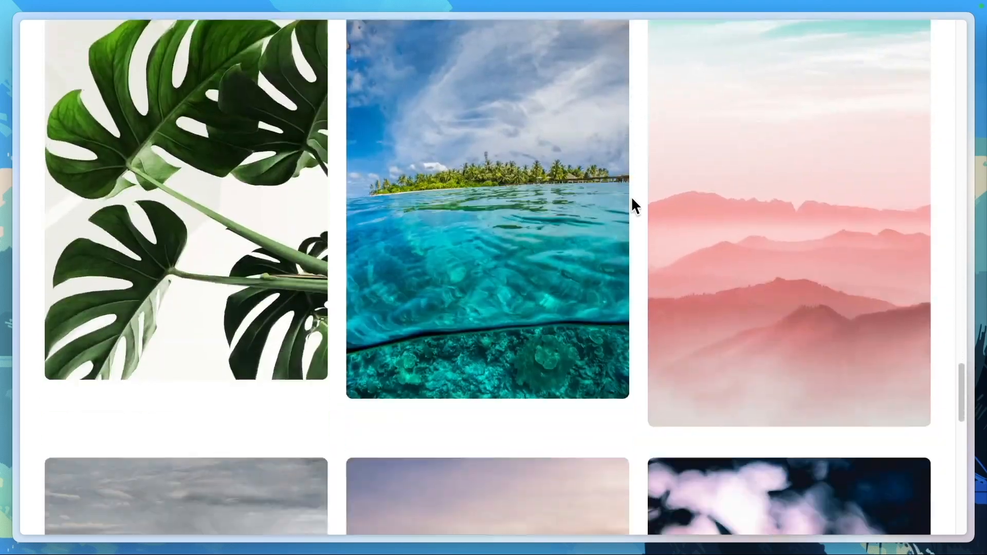
- Scroll down through the photo gallery to view more images
scroll(down, 3)
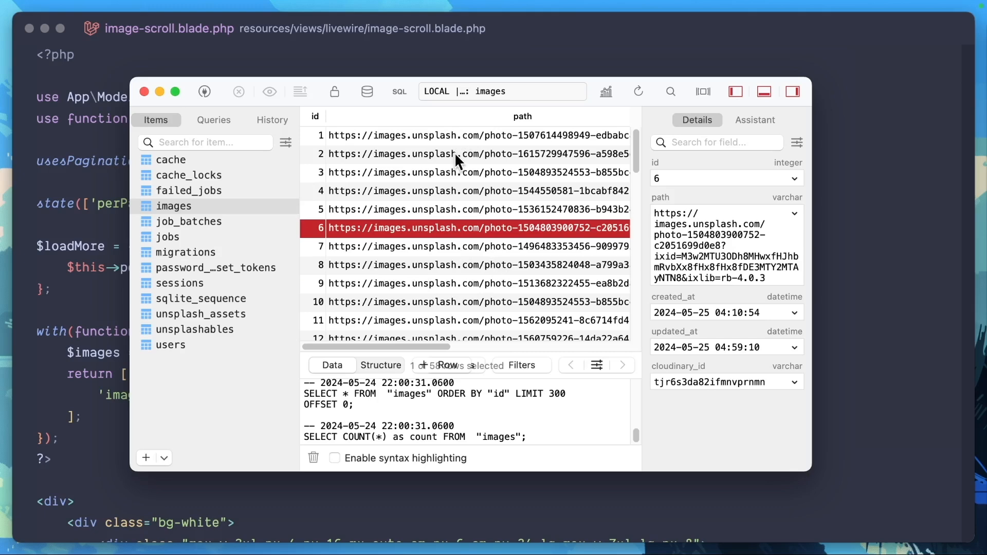
scroll(down, 3)
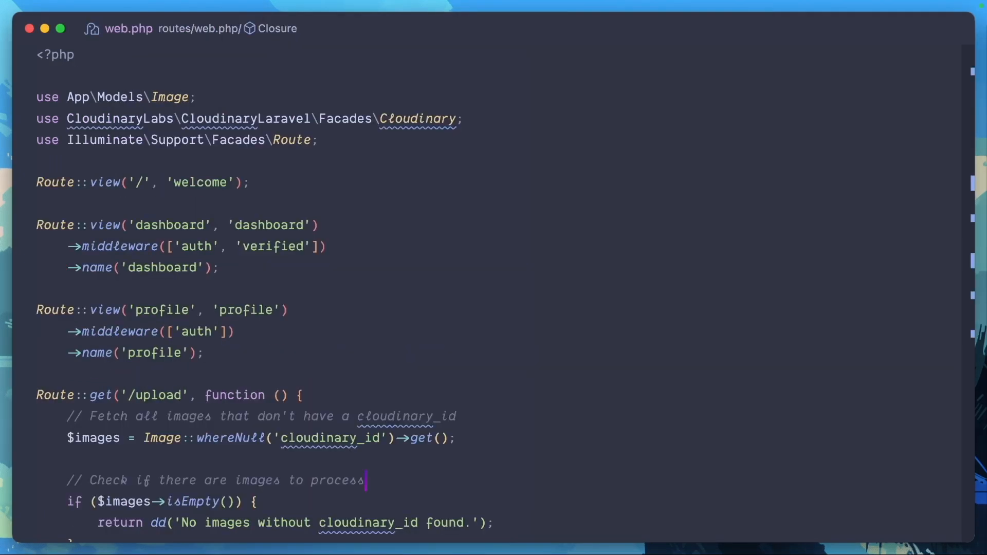
- Scroll to the /upload route and highlight the cloudinary_id field name
scroll(down, 3)
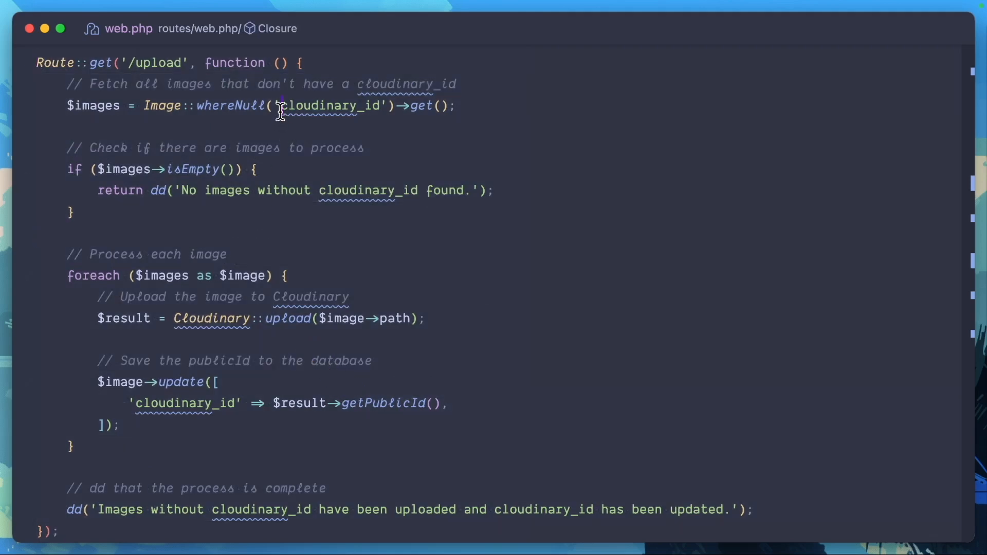
double_click(330, 105)
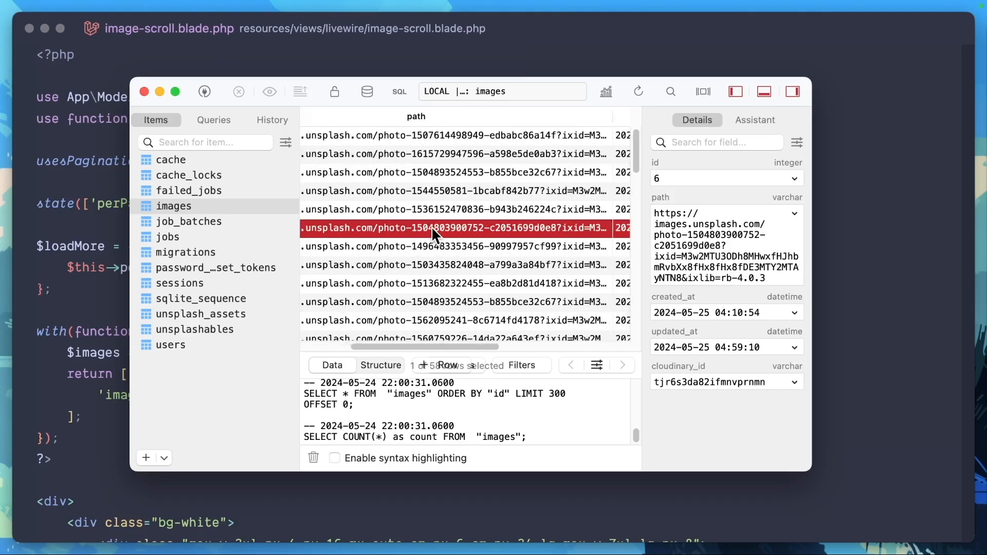
- Scroll the images table to the cloudinary_id column and down through its rows
scroll(right, 3)
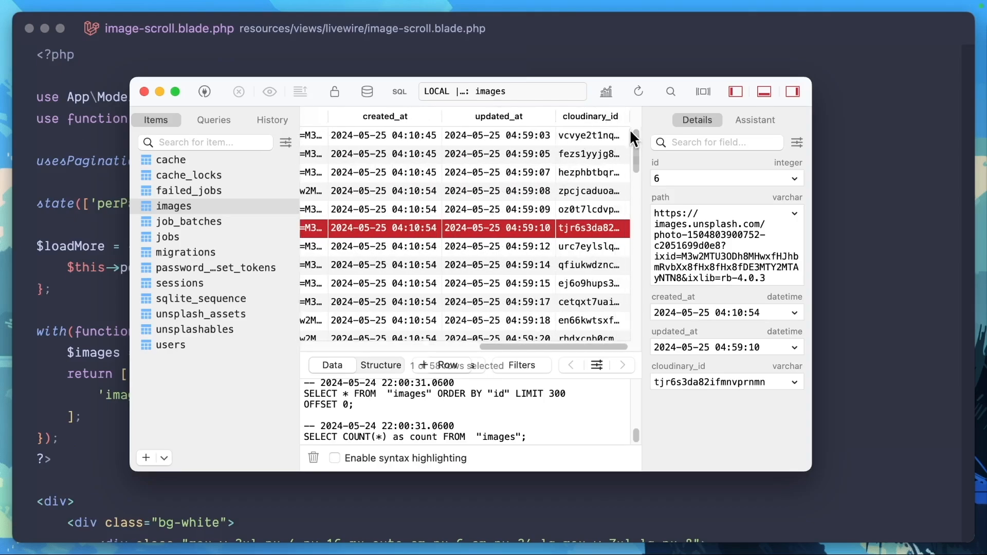
scroll(down, 3)
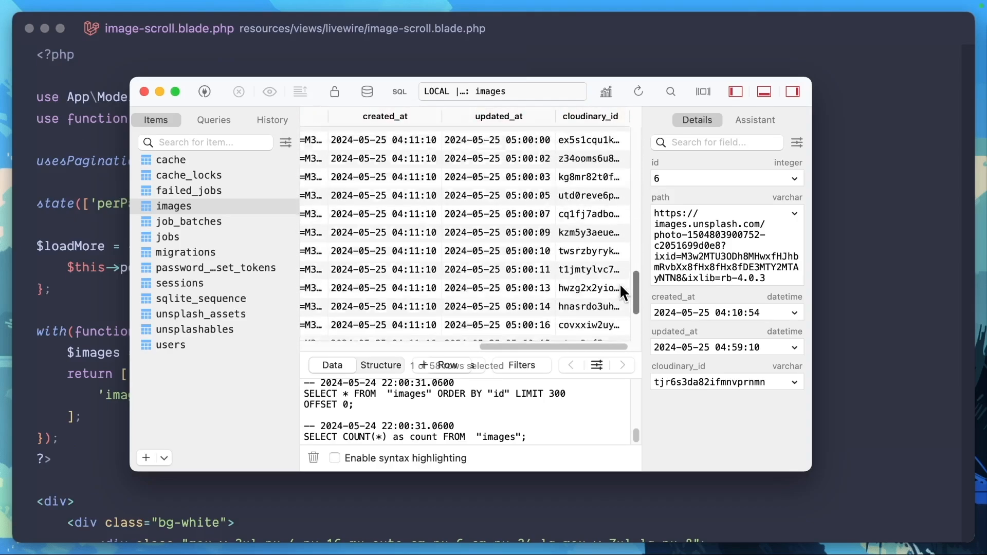
scroll(down, 3)
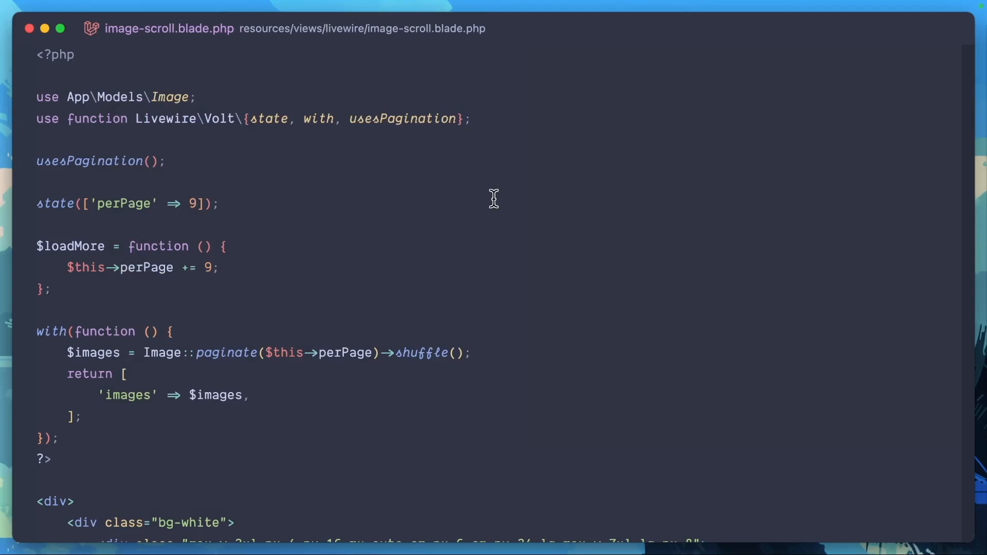
mouse_move(343, 284)
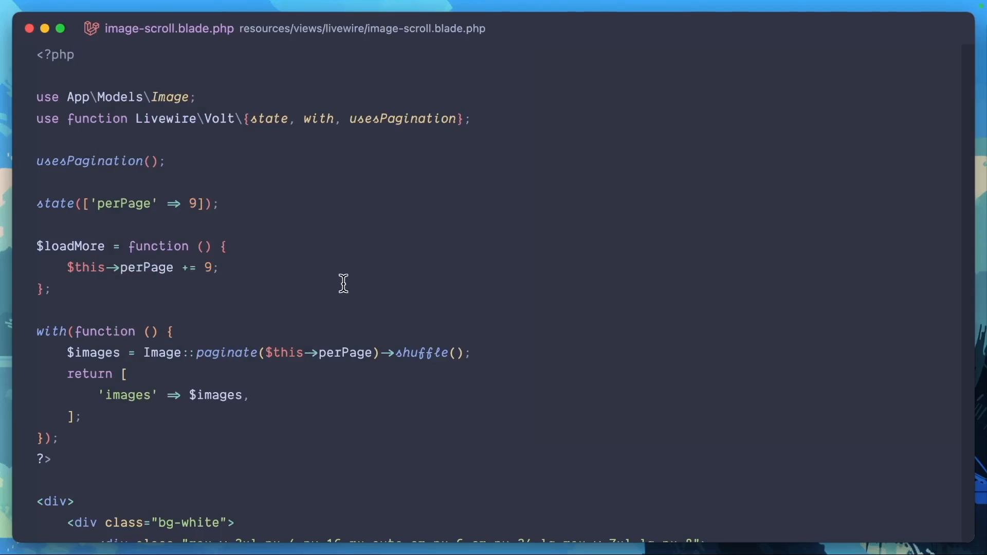
- Scroll to the img tag, then search 'cld-im' for the package's image component
scroll(down, 3)
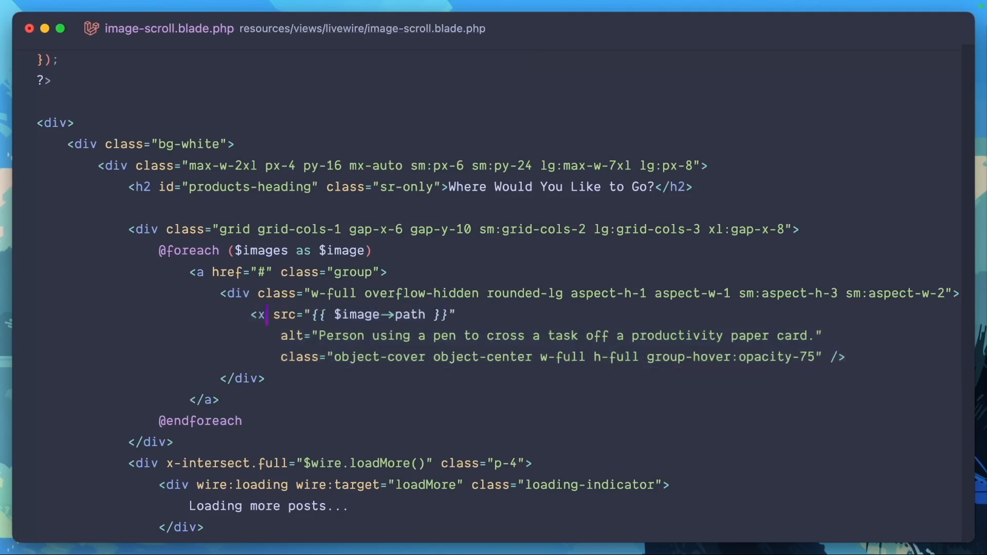
text(cld-im)
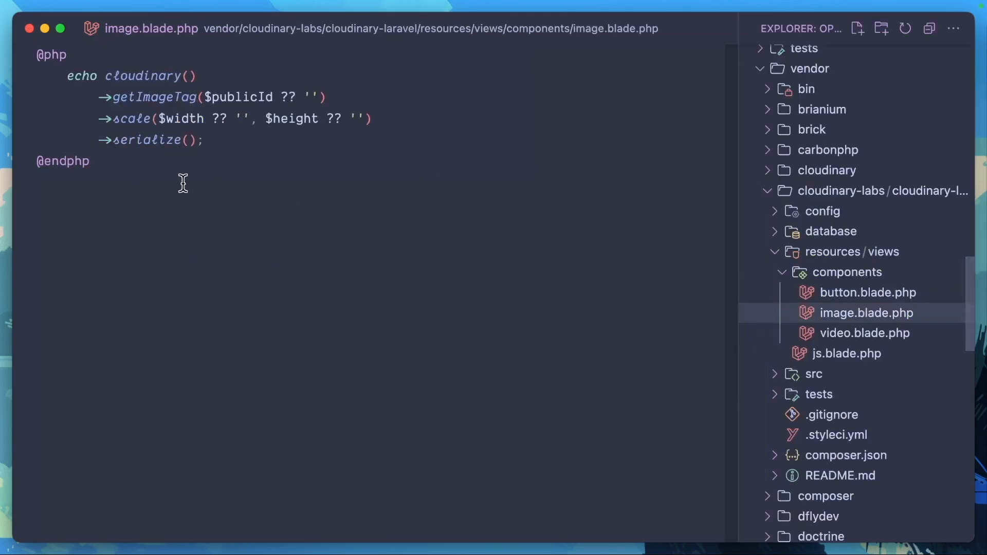
mouse_move(197, 170)
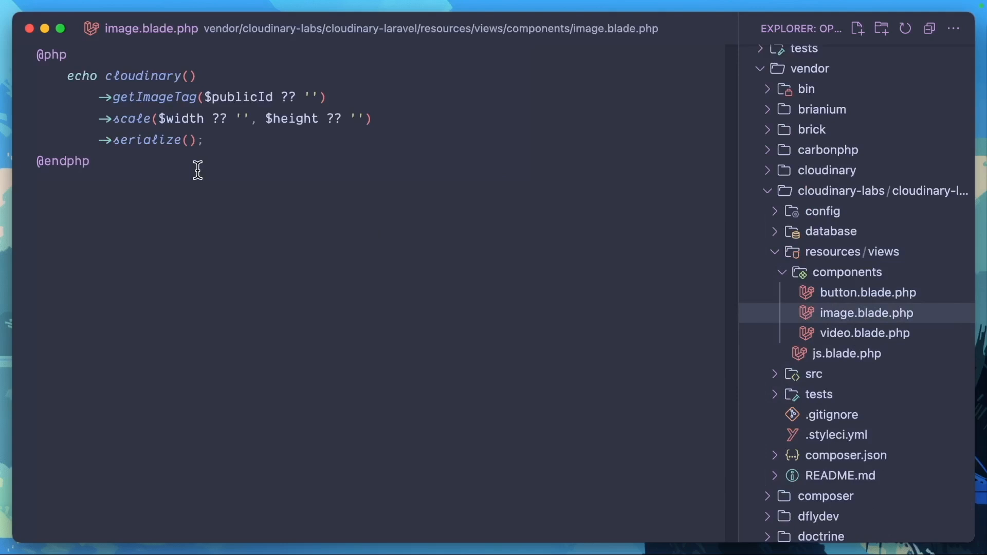
mouse_move(204, 174)
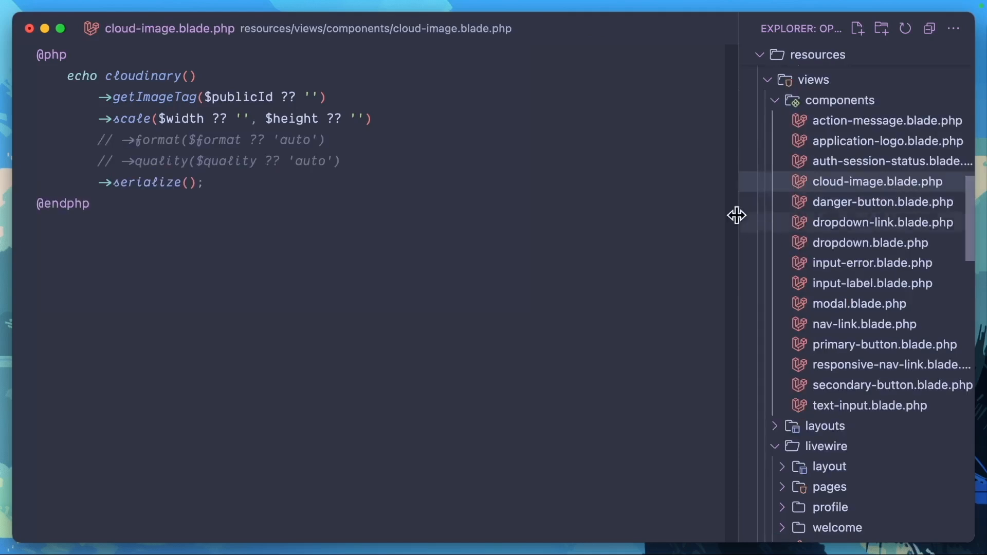
mouse_move(409, 240)
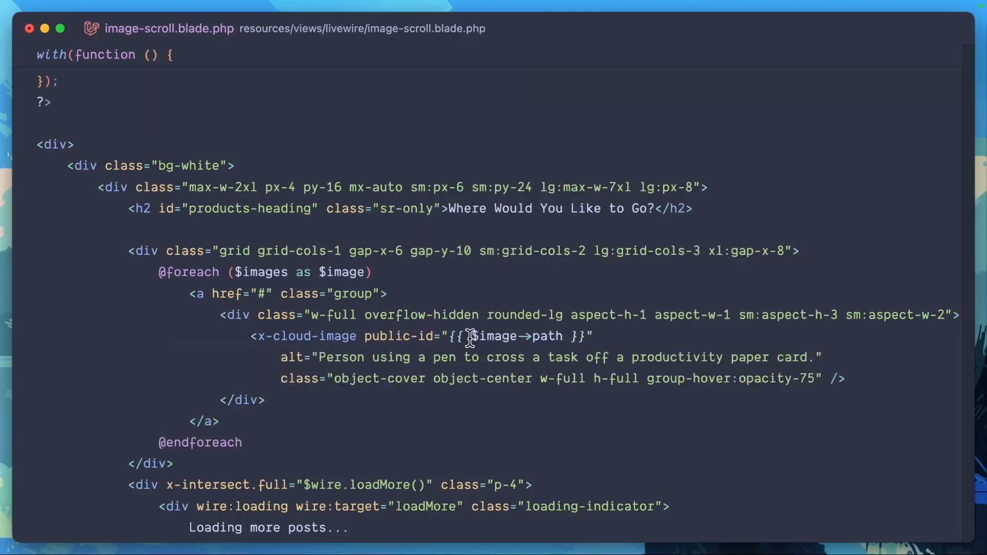
- Type the cloudinary_id binding into the cloud-image component's public-id attribute
text(clo)
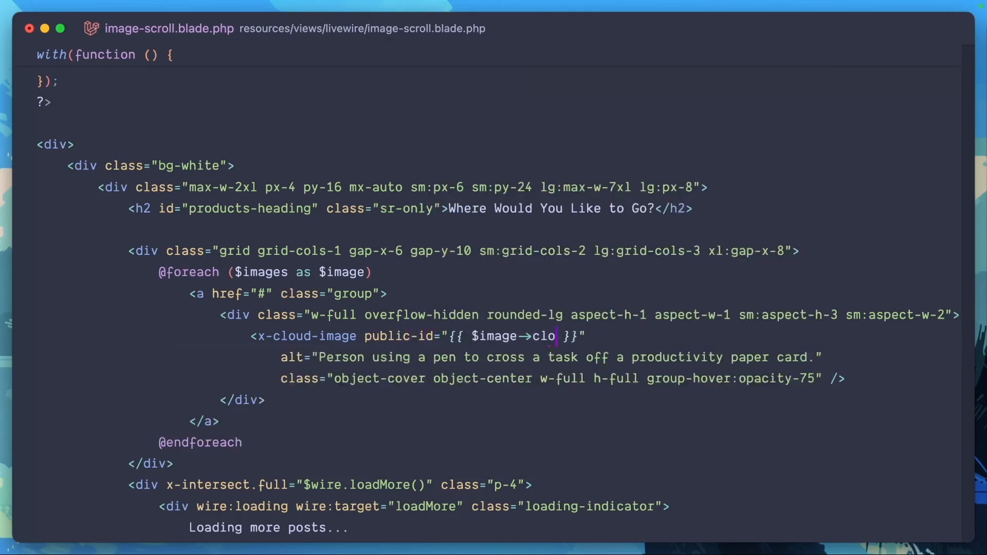
text(udinary_id)
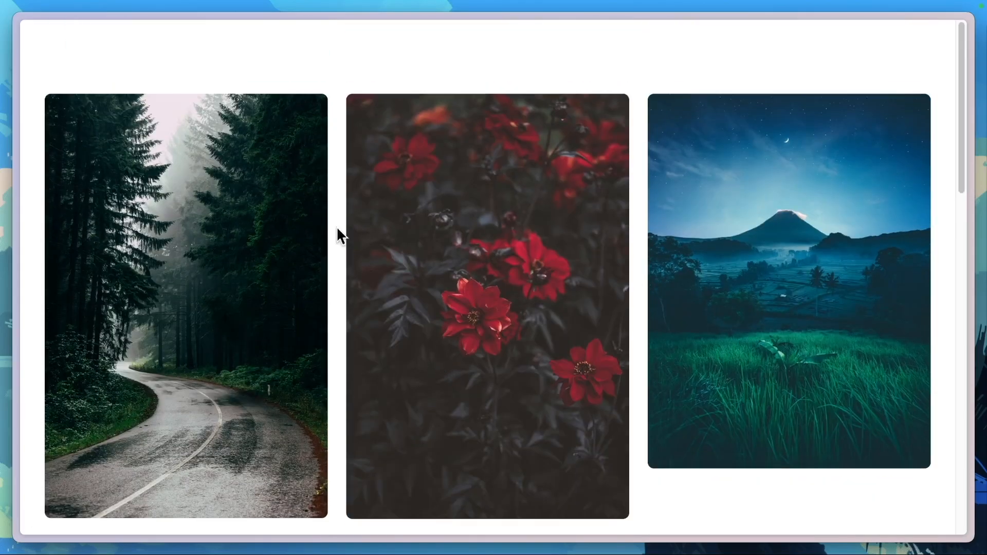
mouse_move(247, 172)
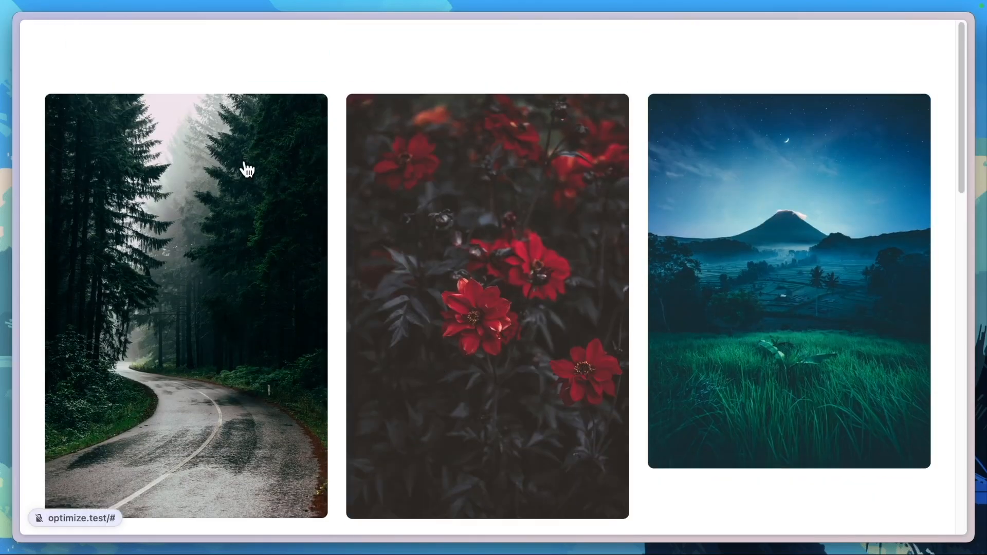
- Inspect the forest road photo's markup in DevTools
right_click(248, 167)
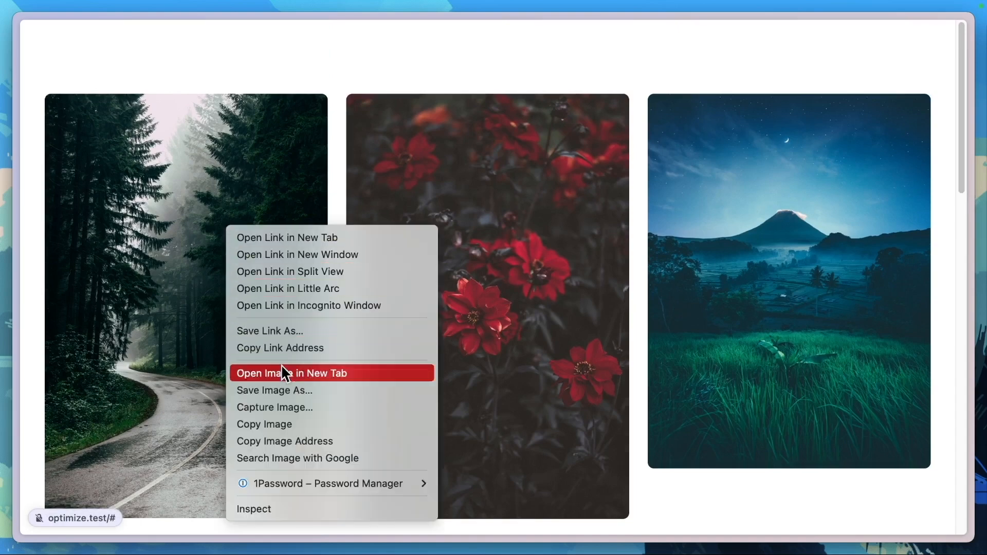
click(258, 509)
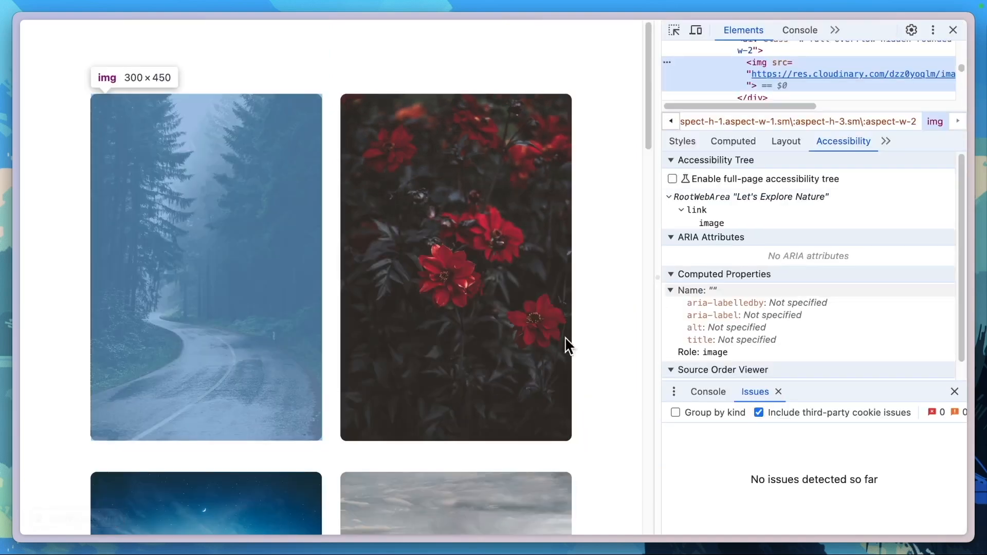
mouse_move(870, 76)
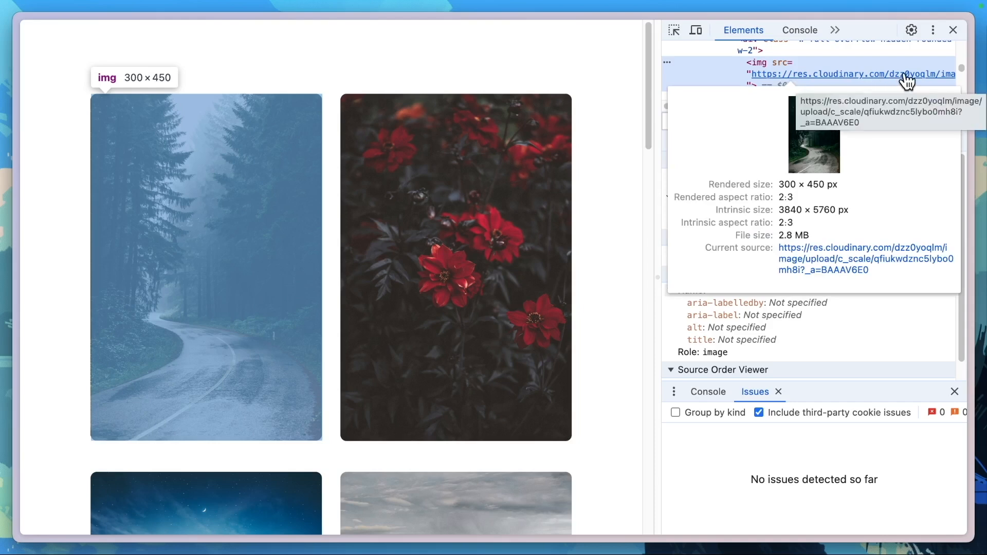
mouse_move(784, 196)
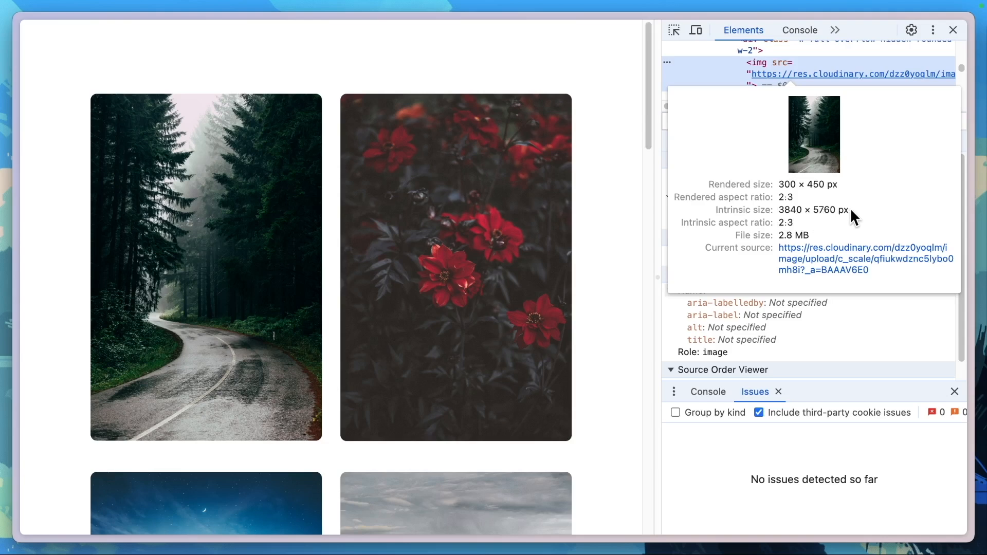
mouse_move(814, 243)
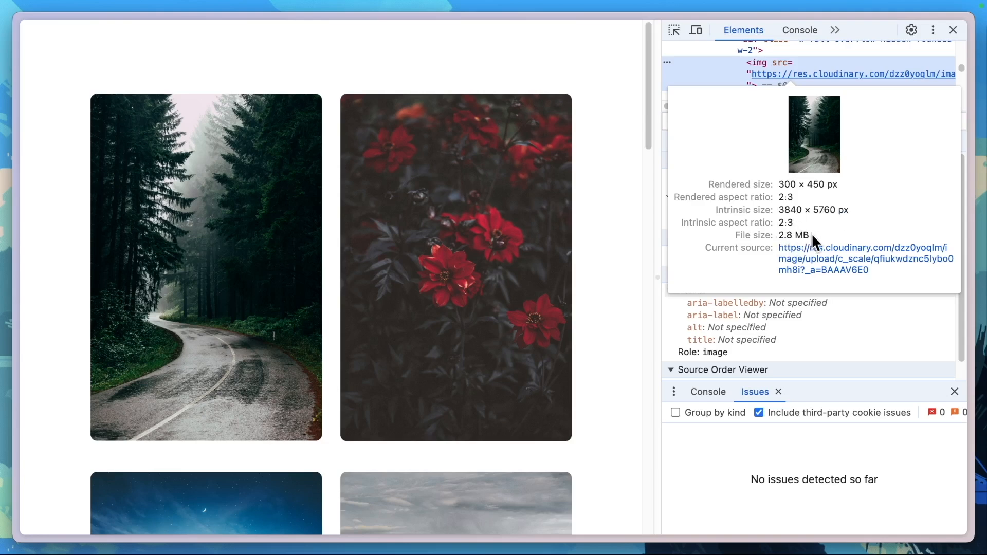
mouse_move(235, 221)
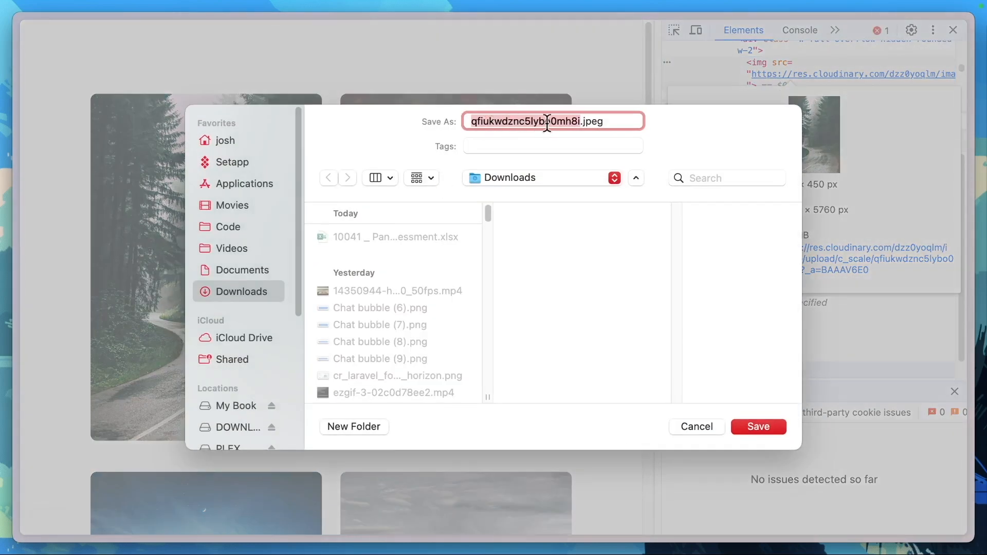
- Select the suggested file name in the forest photo's Save As dialog
click(758, 426)
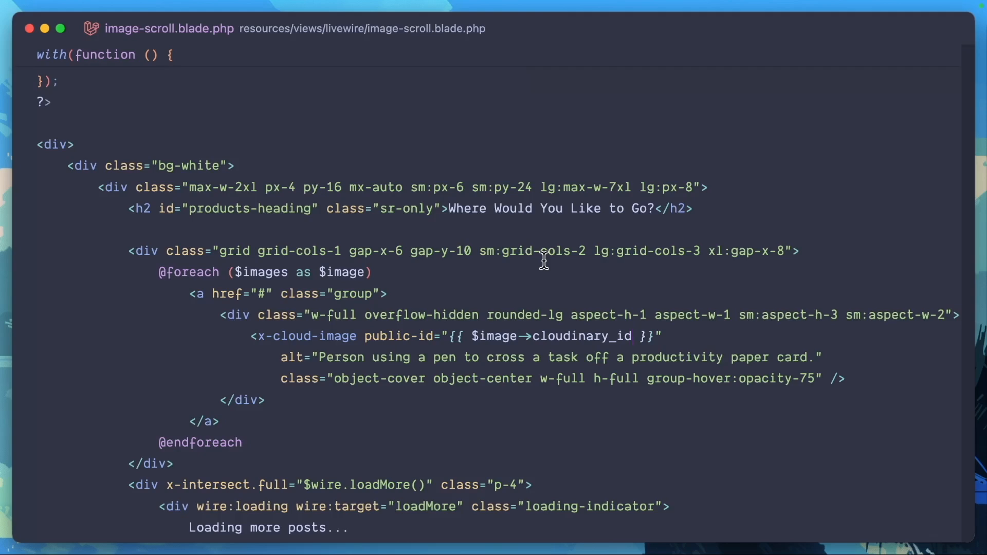
- Quick-open cloud-image.blade.php by searching 'cloud'
text(cloud)
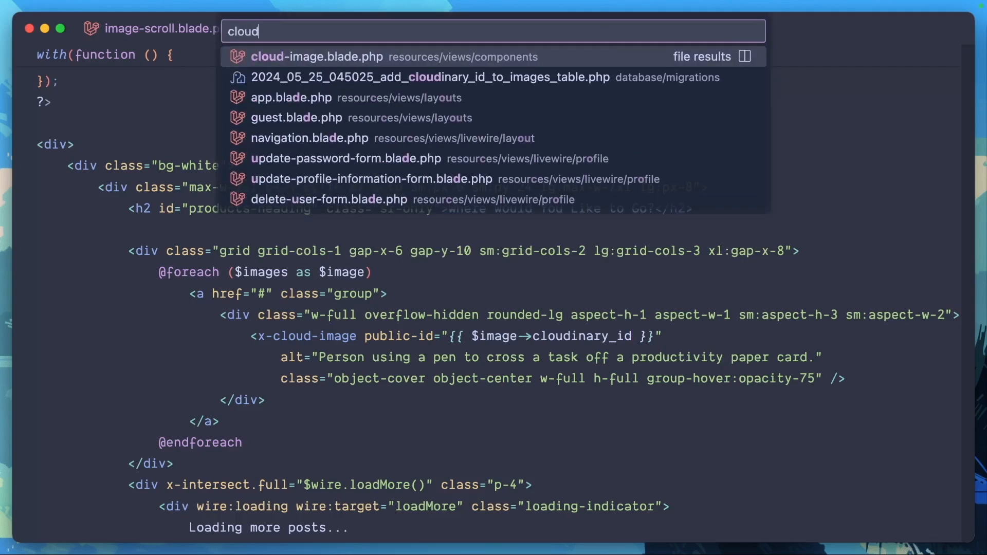
click(316, 57)
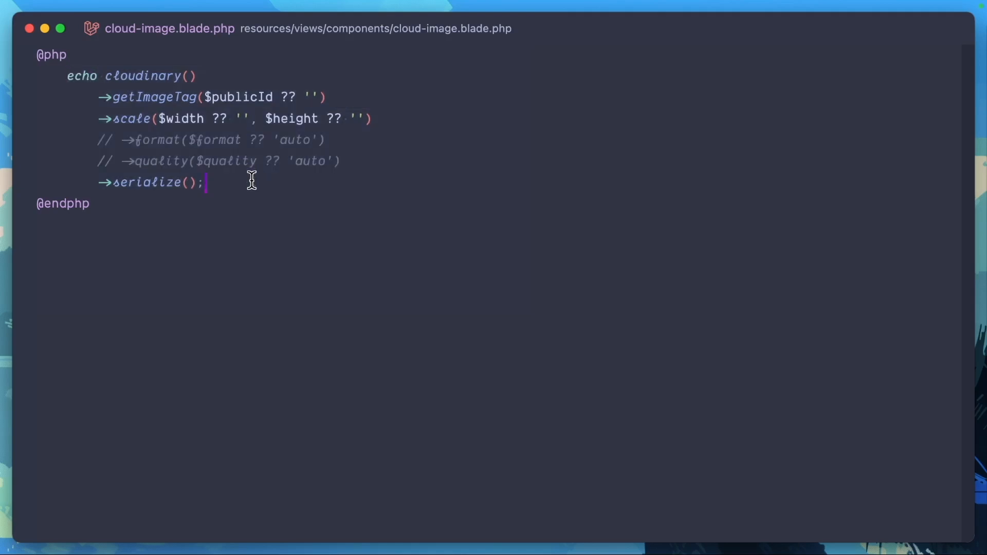
mouse_move(121, 140)
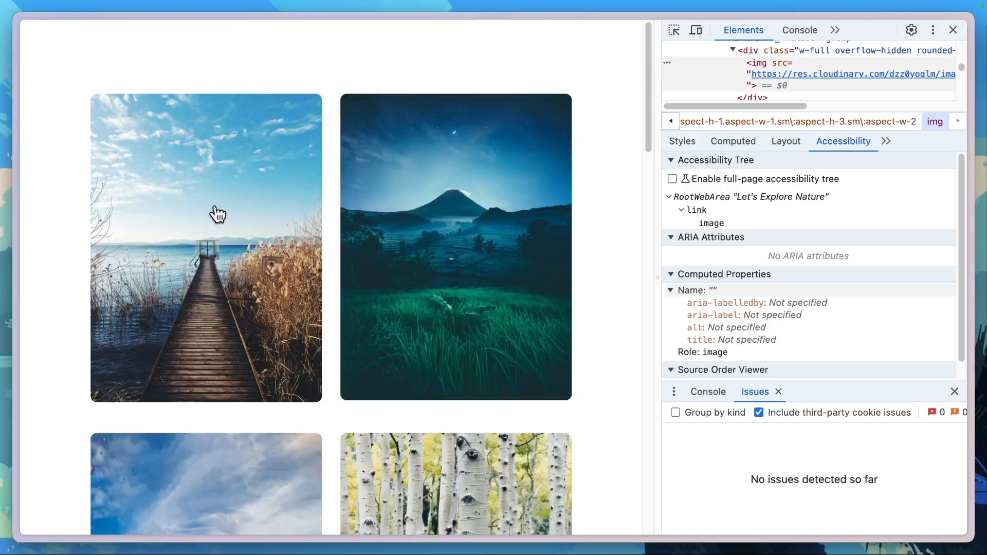
- Scroll through the f_auto gallery photos and bring up the aspen photo's context menu
scroll(down, 3)
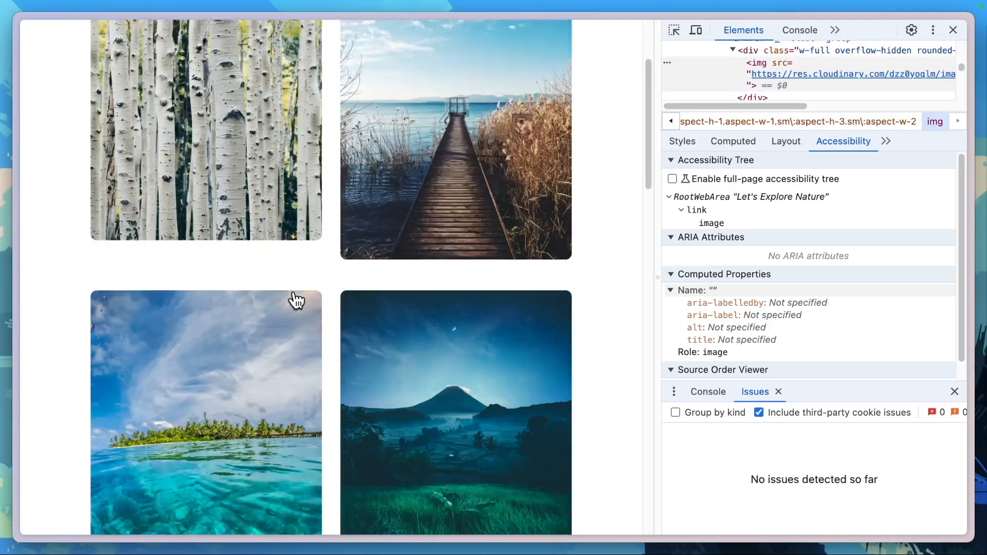
scroll(down, 3)
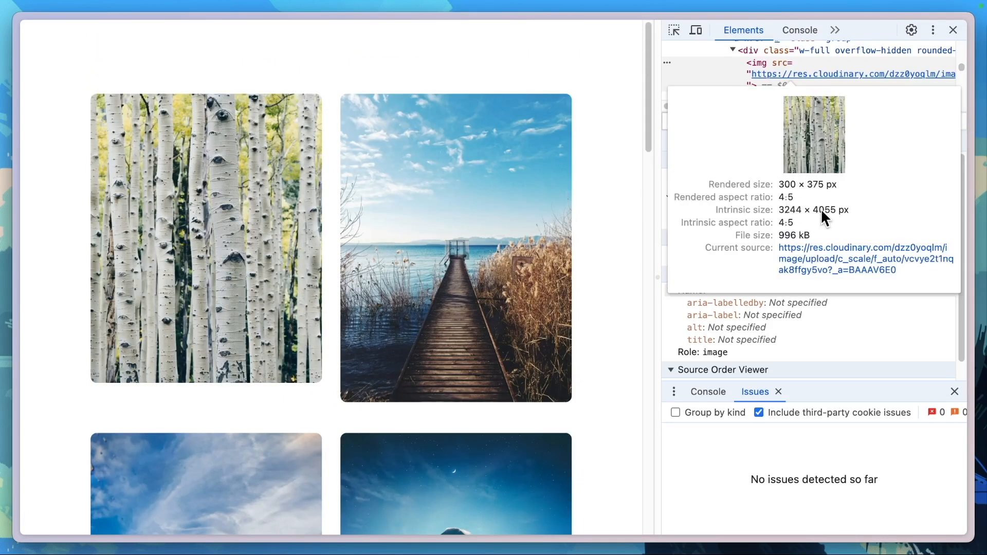
mouse_move(858, 219)
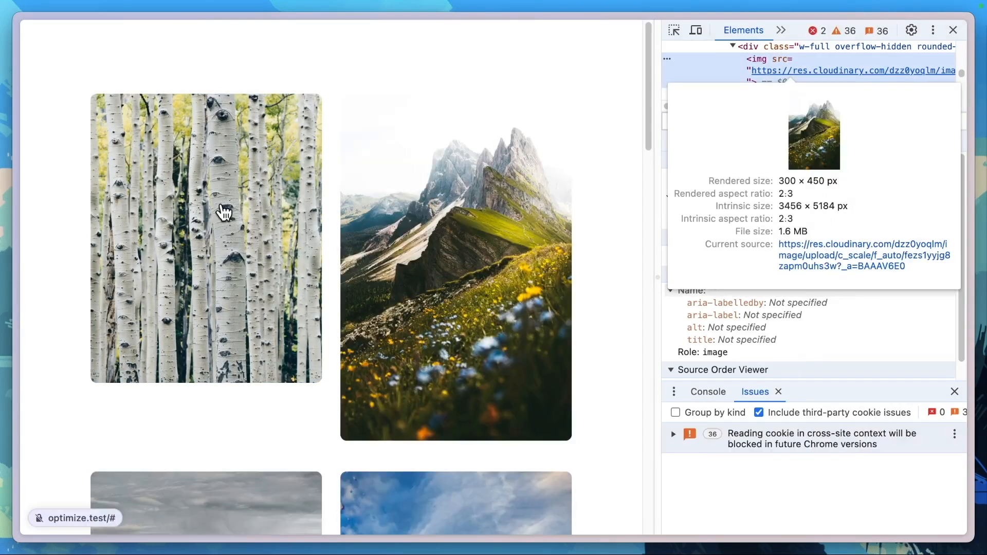
right_click(224, 217)
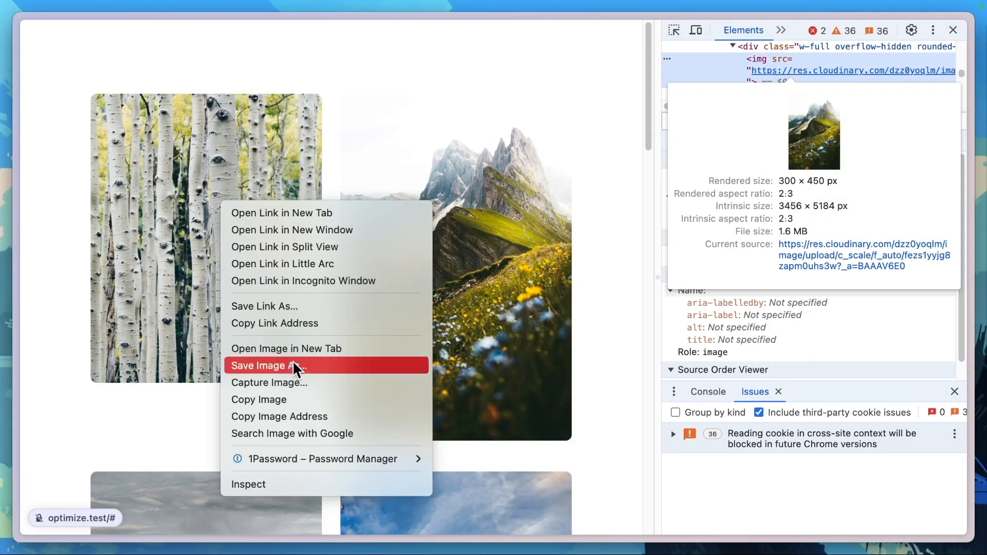
click(267, 365)
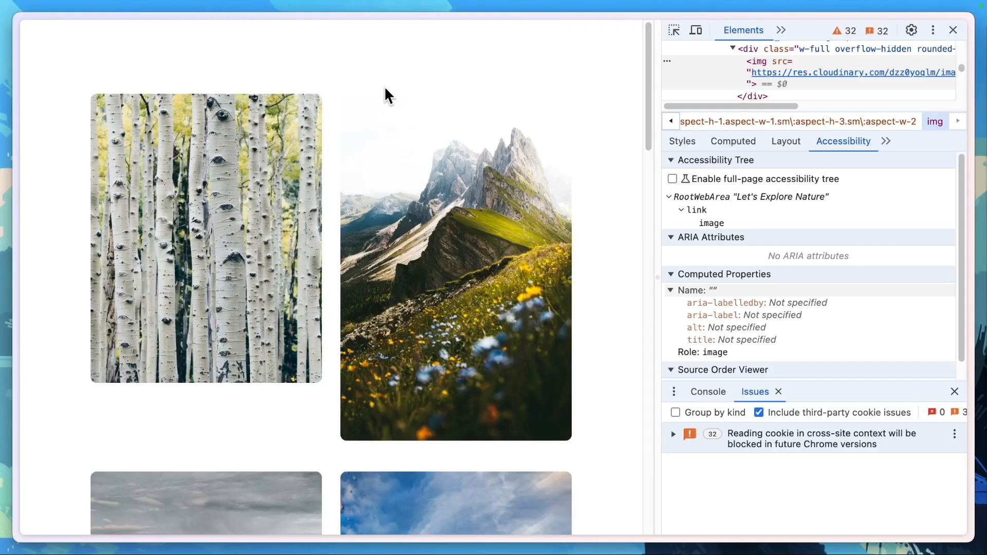
mouse_move(429, 302)
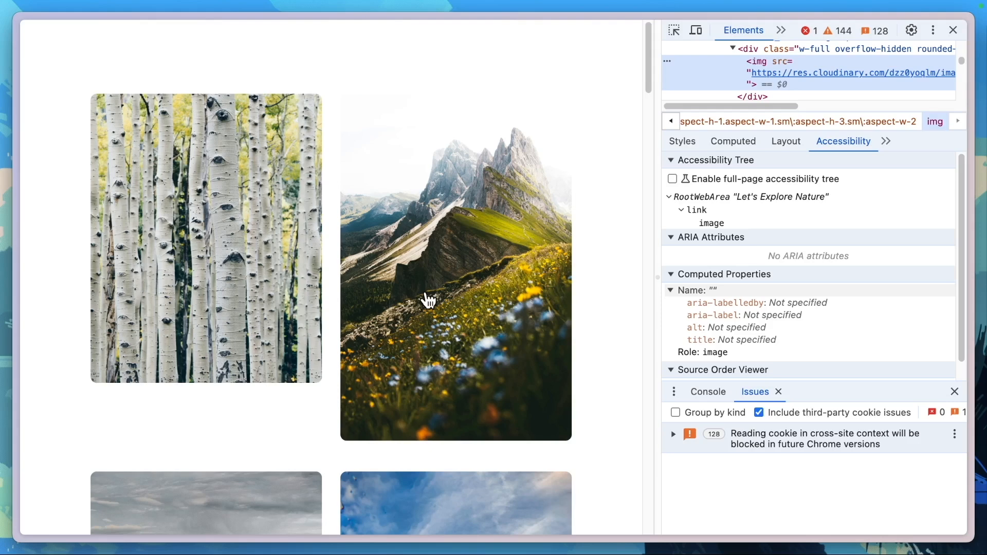
mouse_move(287, 256)
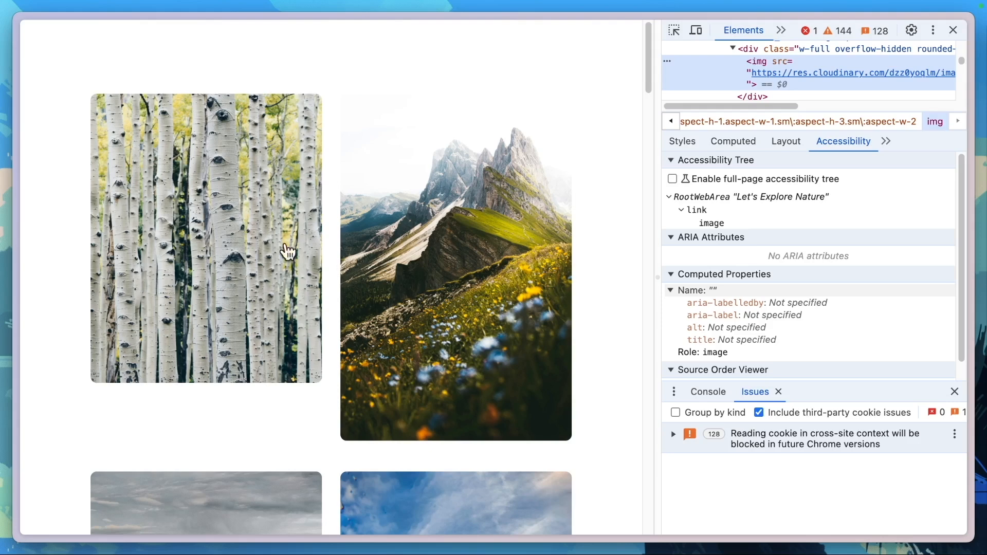
mouse_move(286, 518)
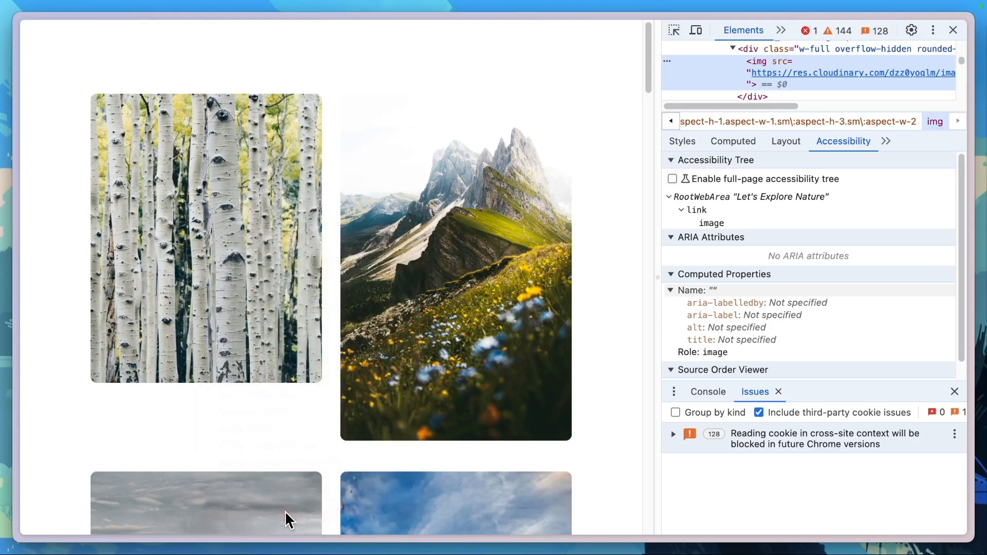
mouse_move(818, 78)
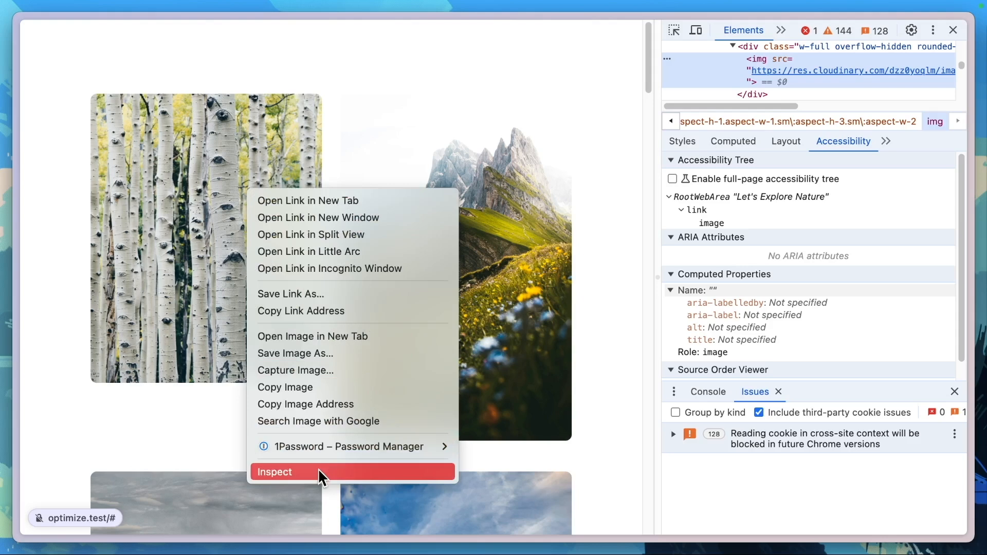
- Inspect the aspen photo to see its 3244×4055 px size and 996 kB file size
click(274, 471)
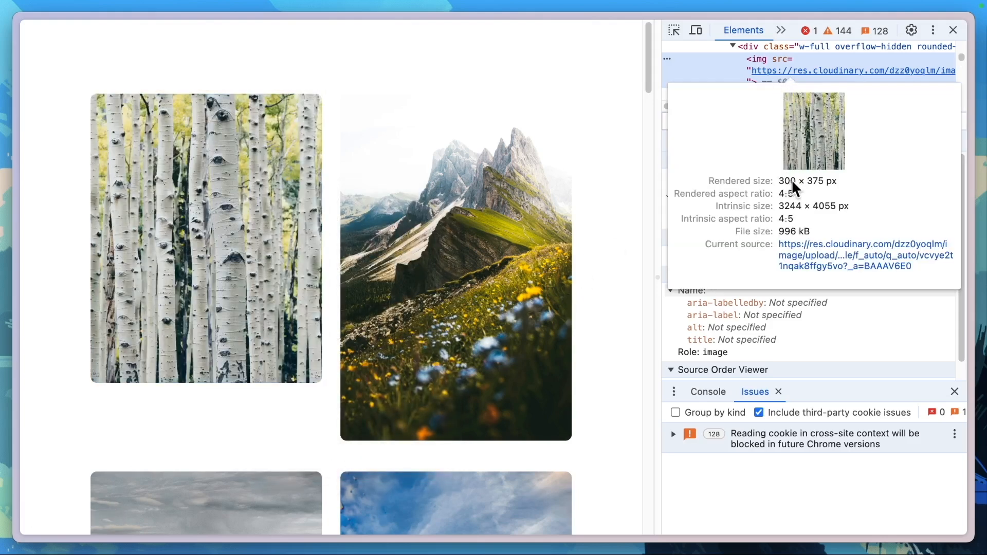
mouse_move(837, 191)
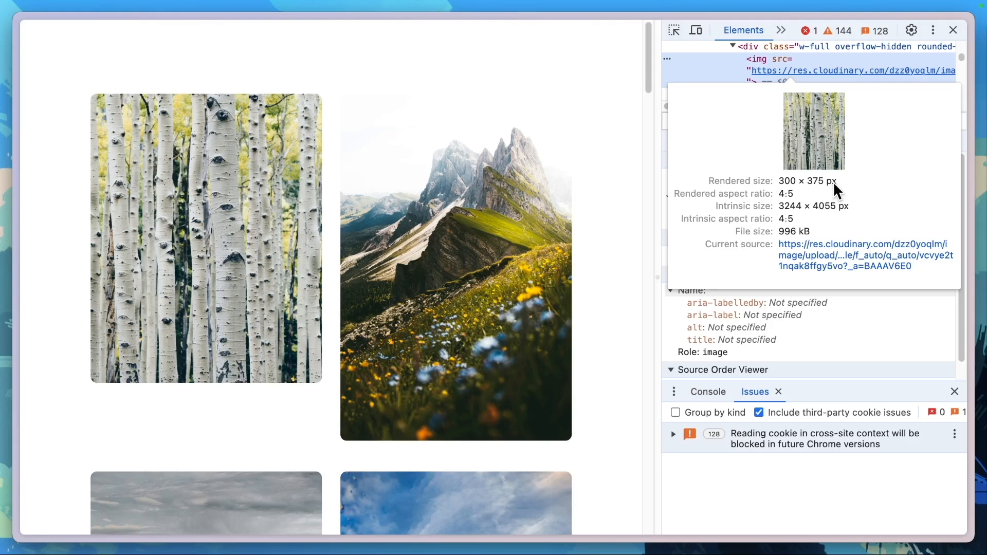
mouse_move(834, 204)
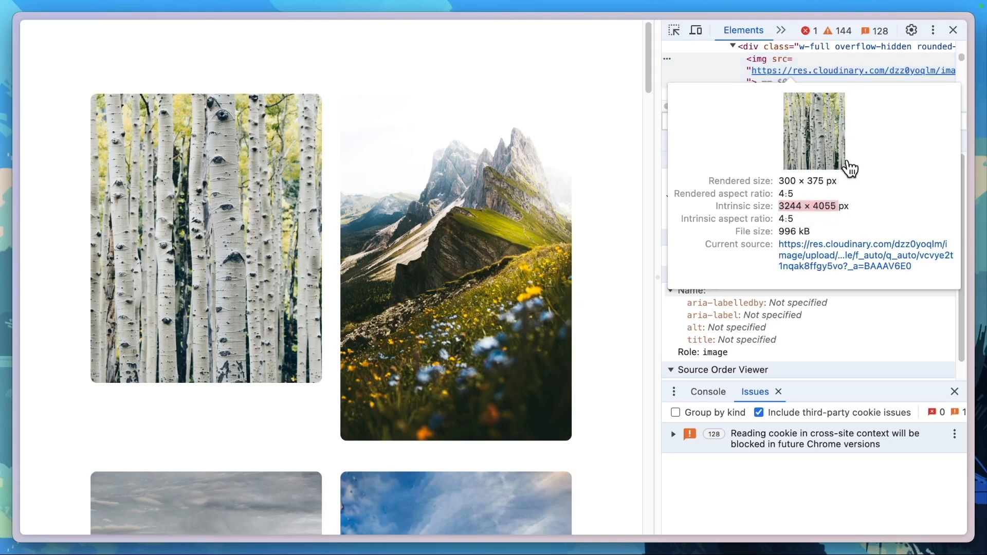
mouse_move(437, 55)
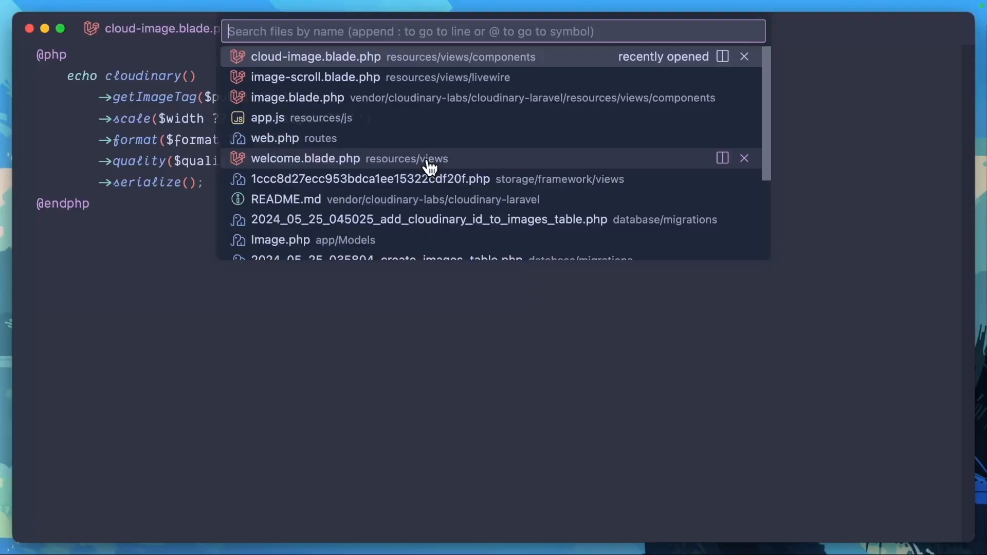
- Add width="500" and height="750" to the x-cloud-image tag in image-scroll.blade.php
click(315, 77)
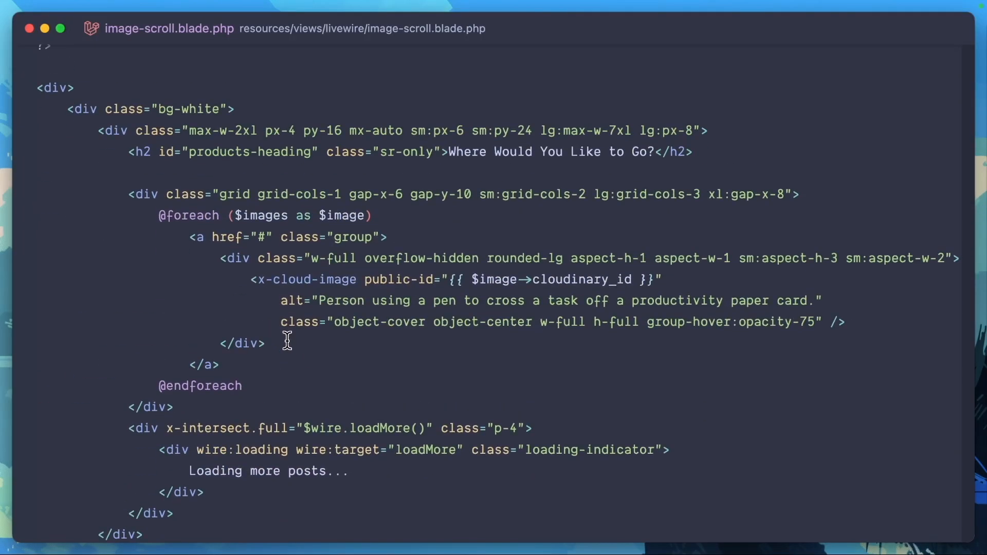
mouse_move(569, 322)
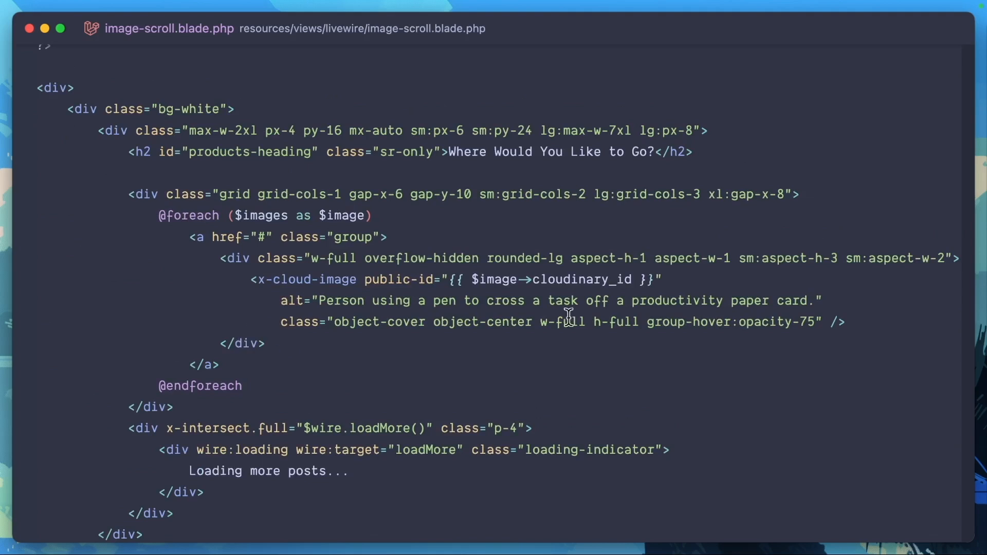
text(wo)
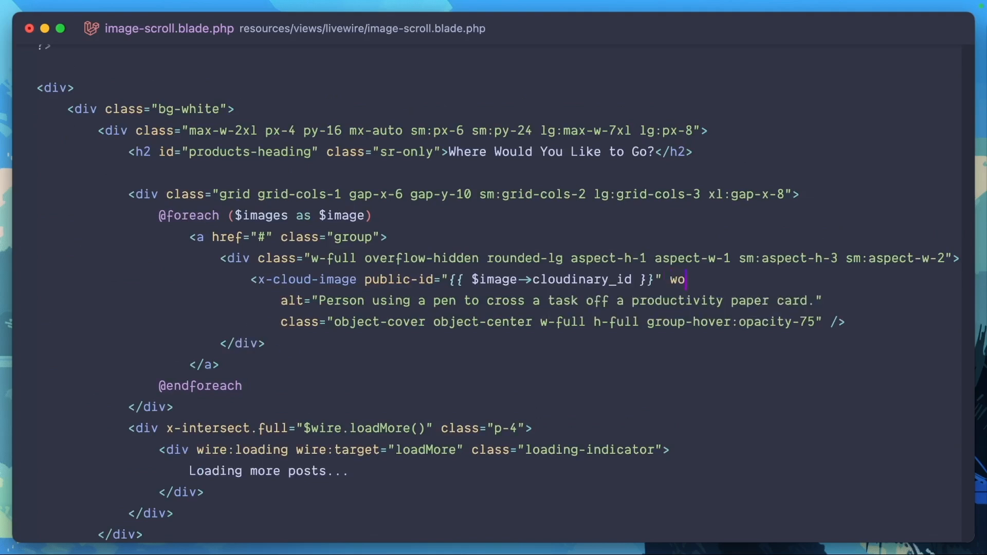
text(idth)
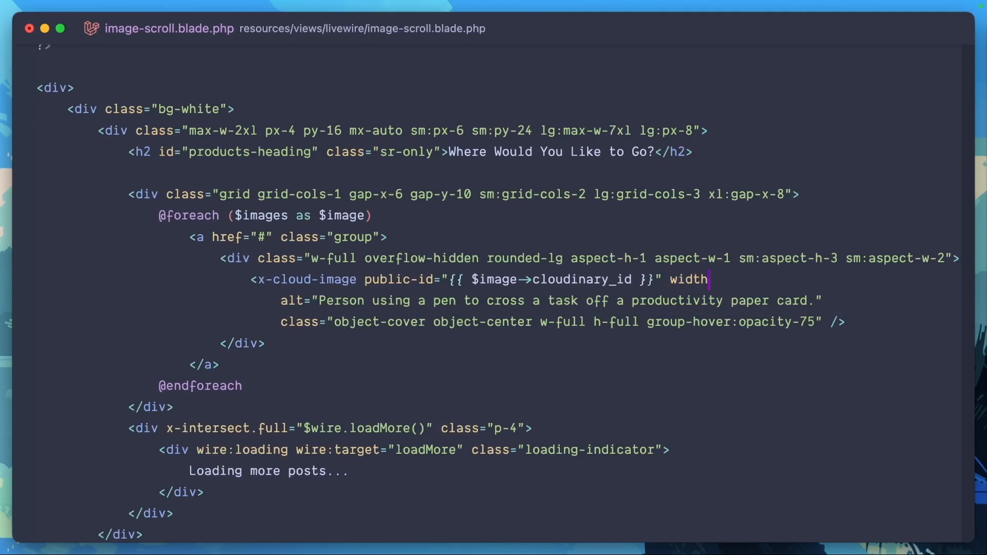
text(="500" height=")
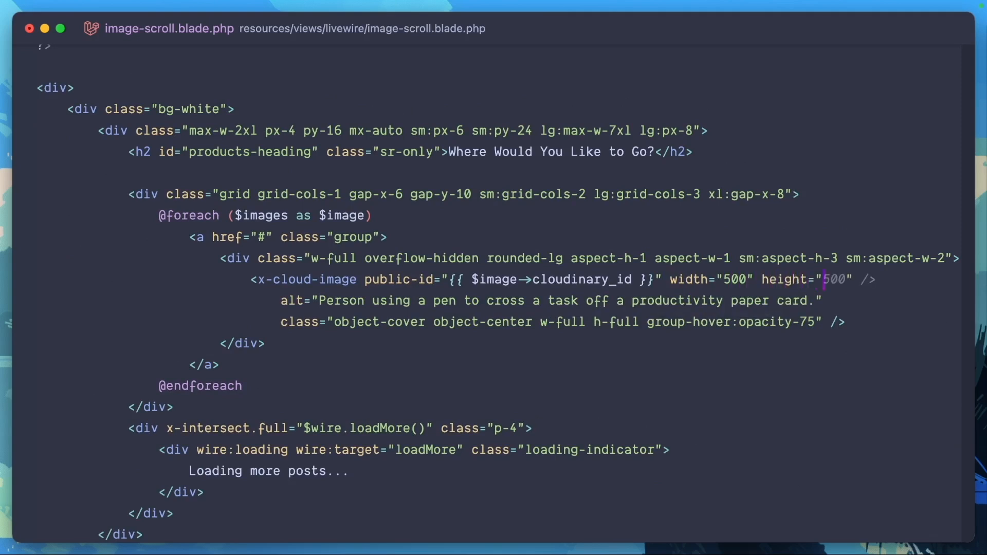
text(750")
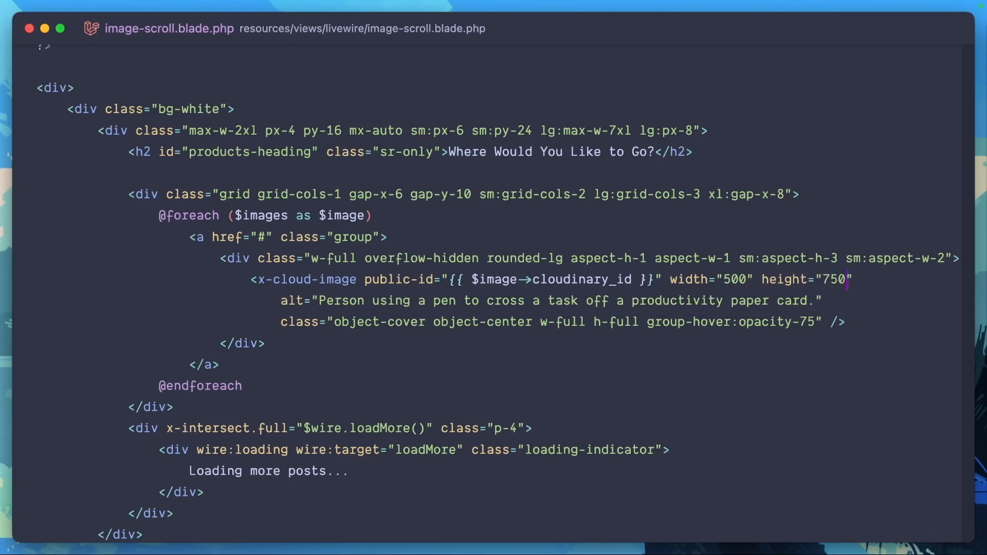
mouse_move(632, 321)
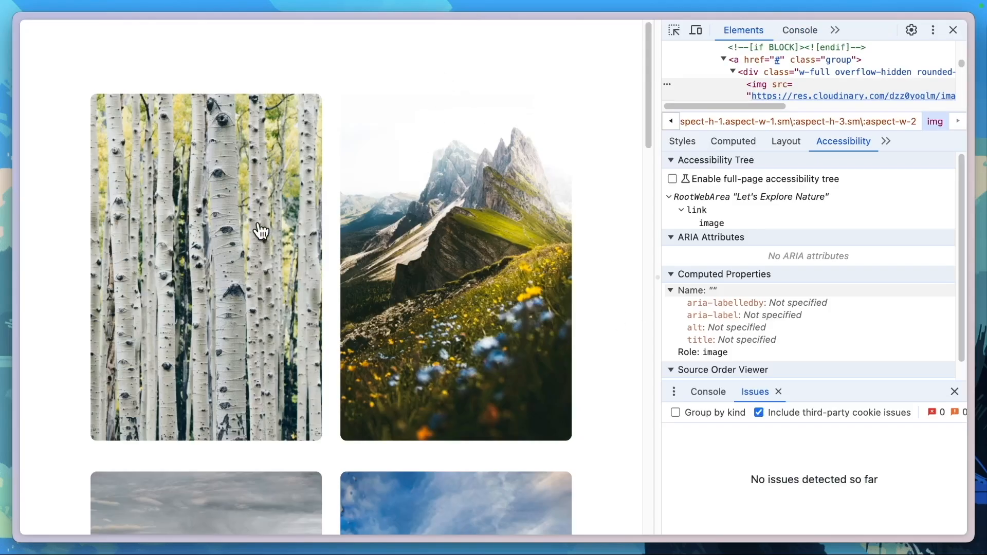
mouse_move(302, 516)
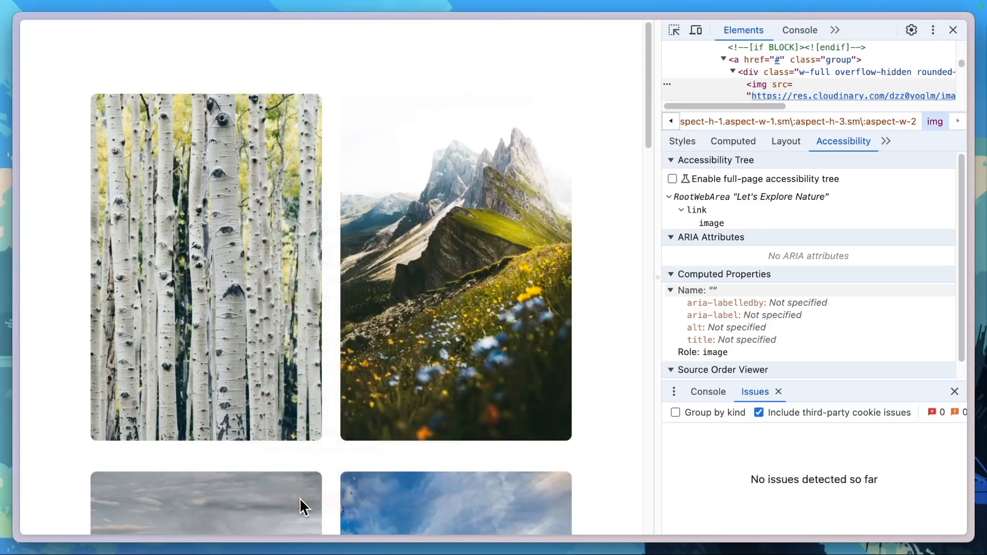
- Scroll through the reloaded gallery to view the taller 2:3 photos
scroll(down, 3)
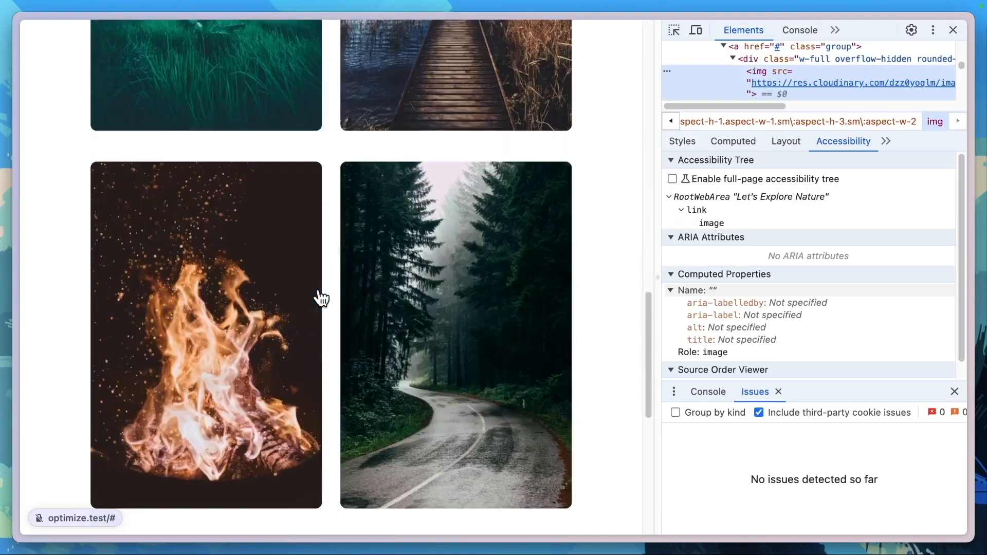
scroll(down, 3)
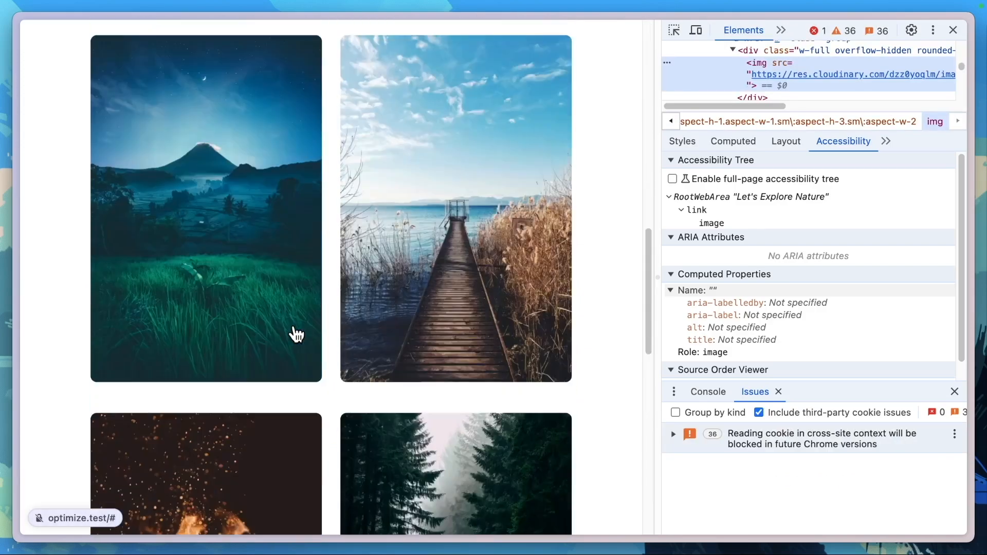
scroll(down, 3)
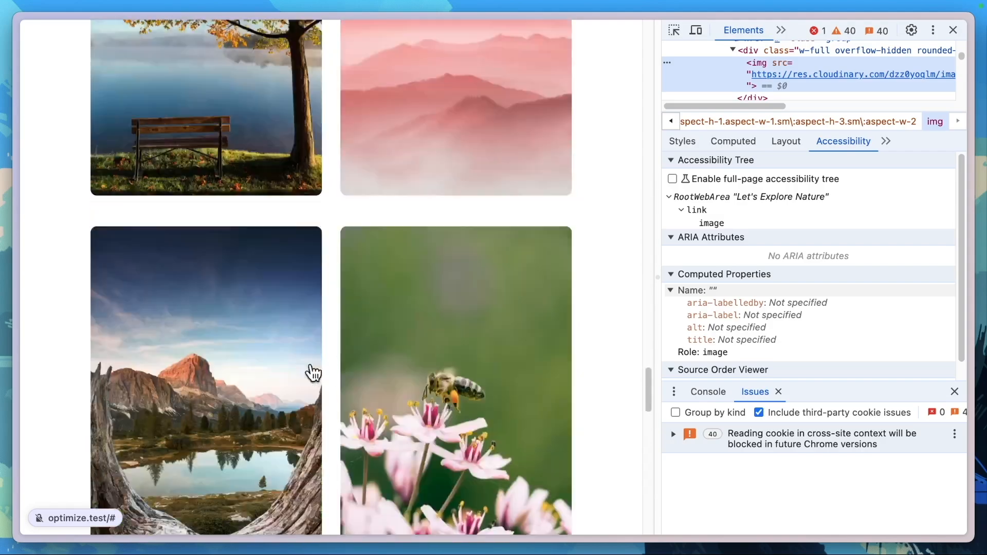
scroll(down, 3)
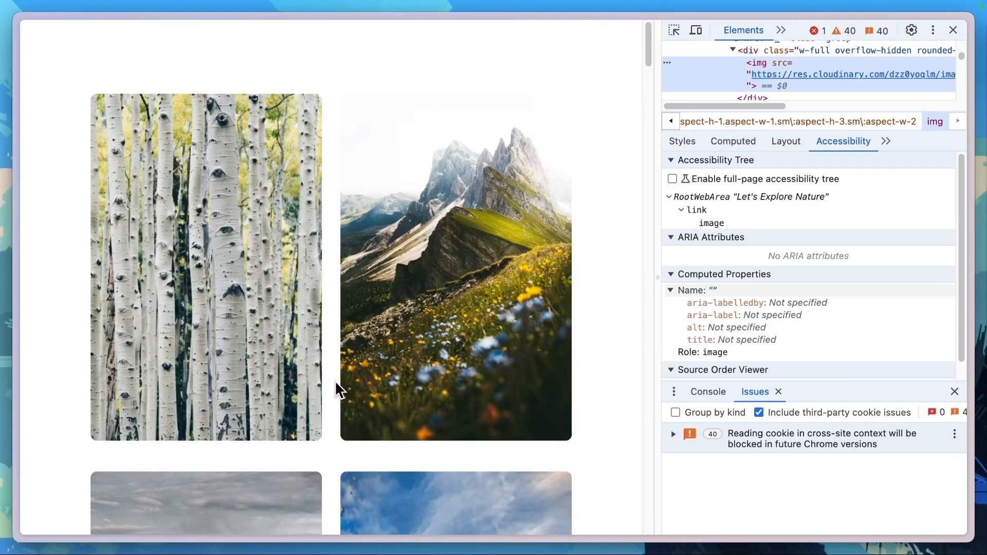
- Inspect the aspen and mountain photos to check their 500×750 size and file weights
right_click(340, 389)
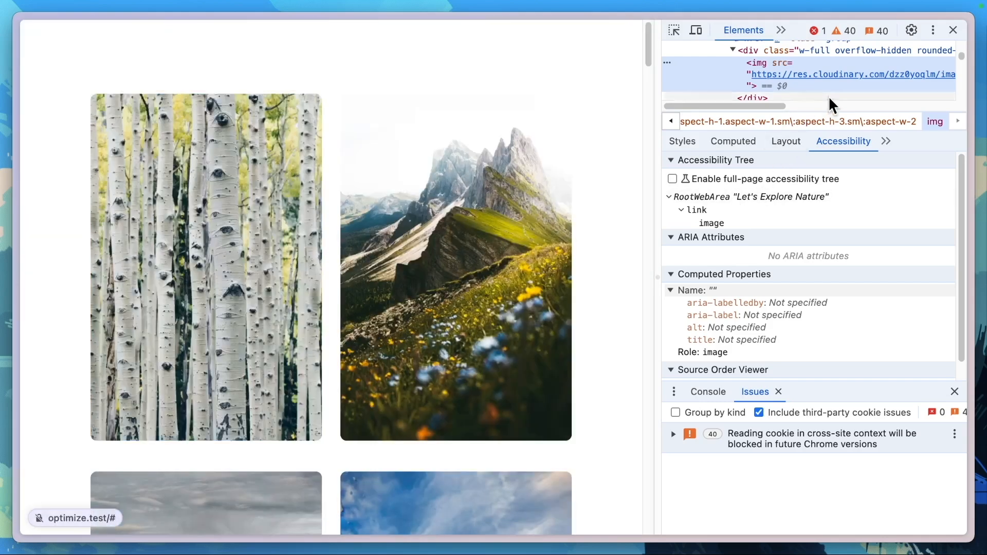
mouse_move(840, 77)
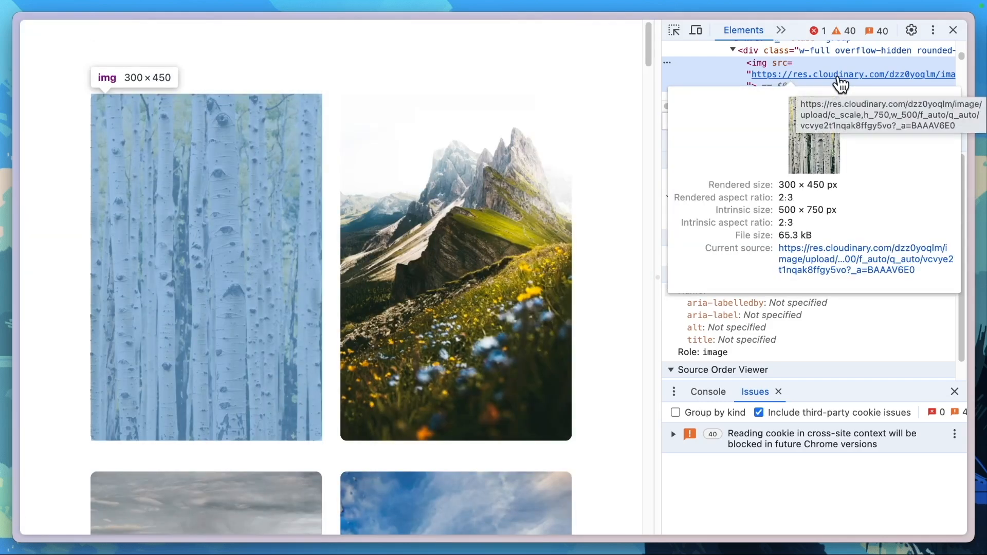
right_click(206, 265)
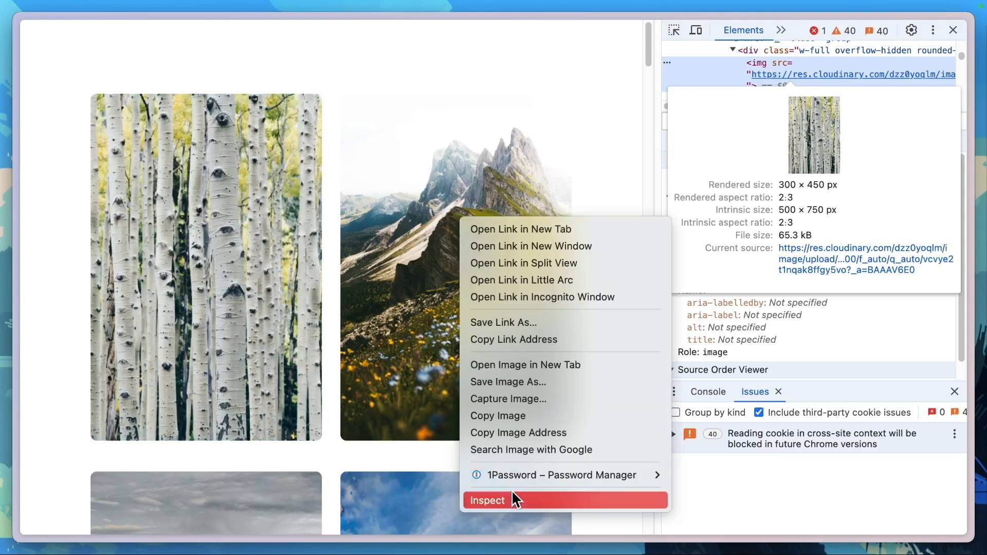
mouse_move(517, 504)
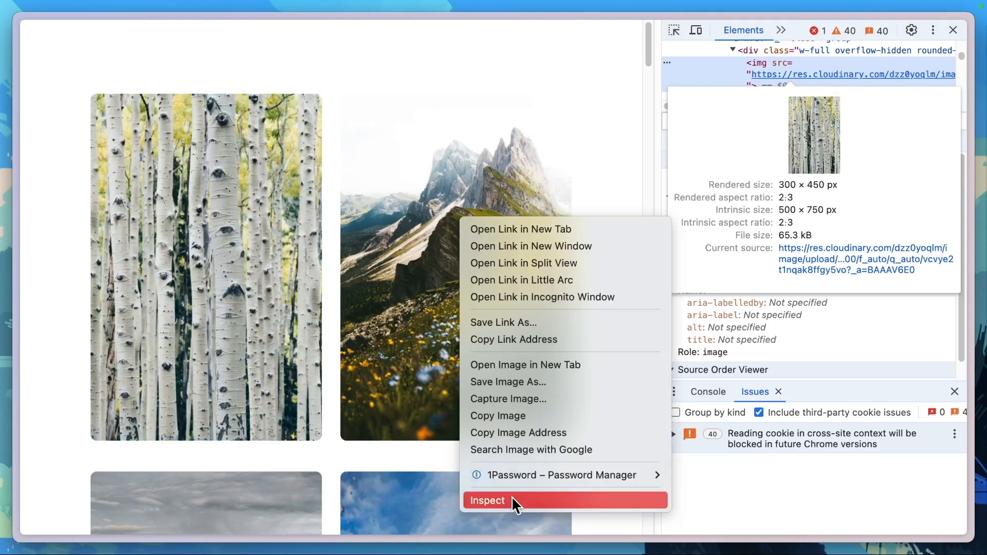
click(487, 500)
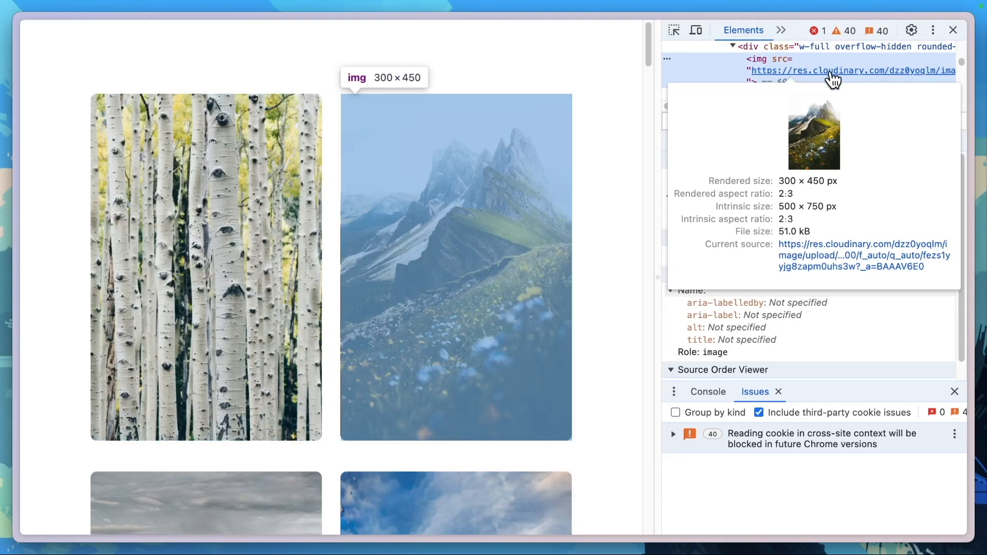
scroll(down, 3)
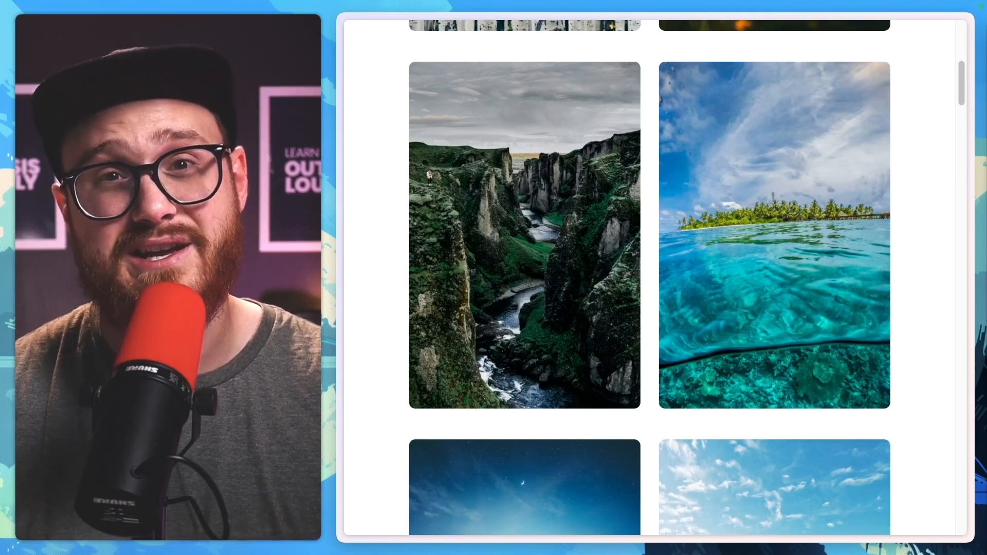
- Open the file chooser for the product image, showing the hats folder
click(95, 435)
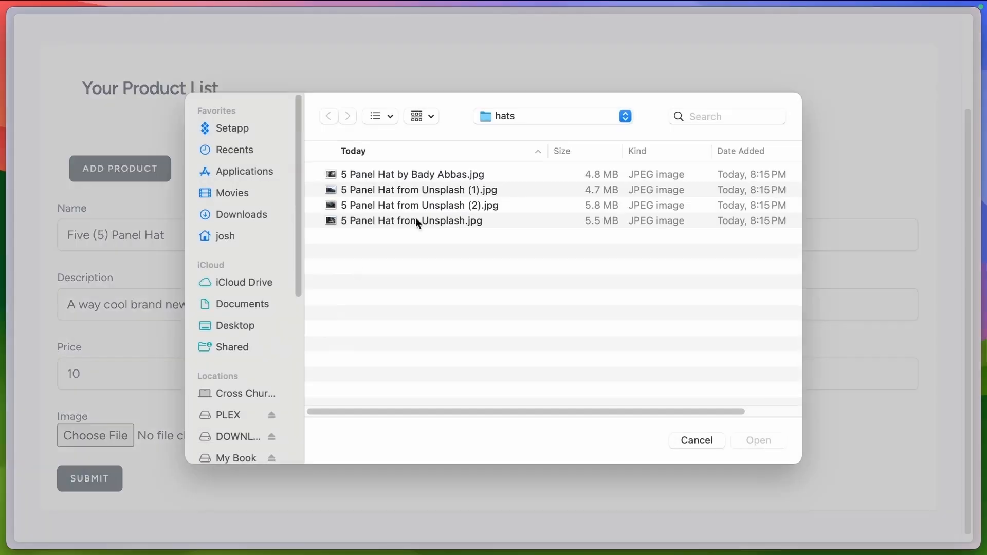